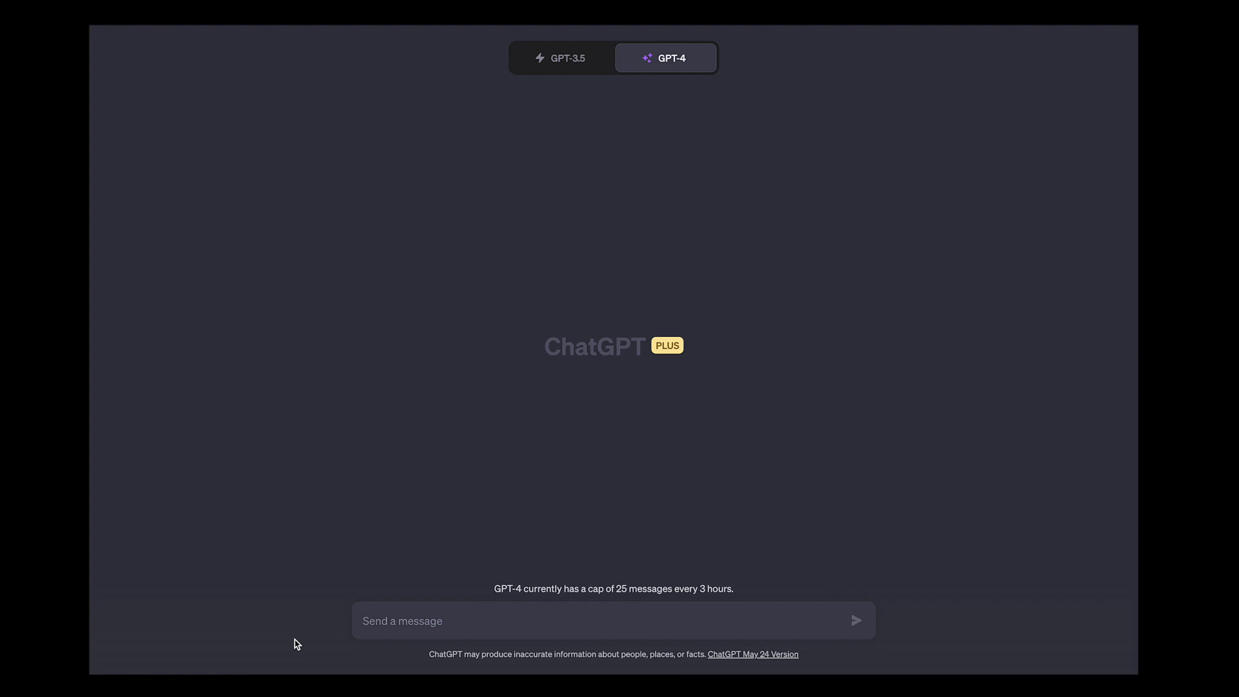
mouse_move(690, 360)
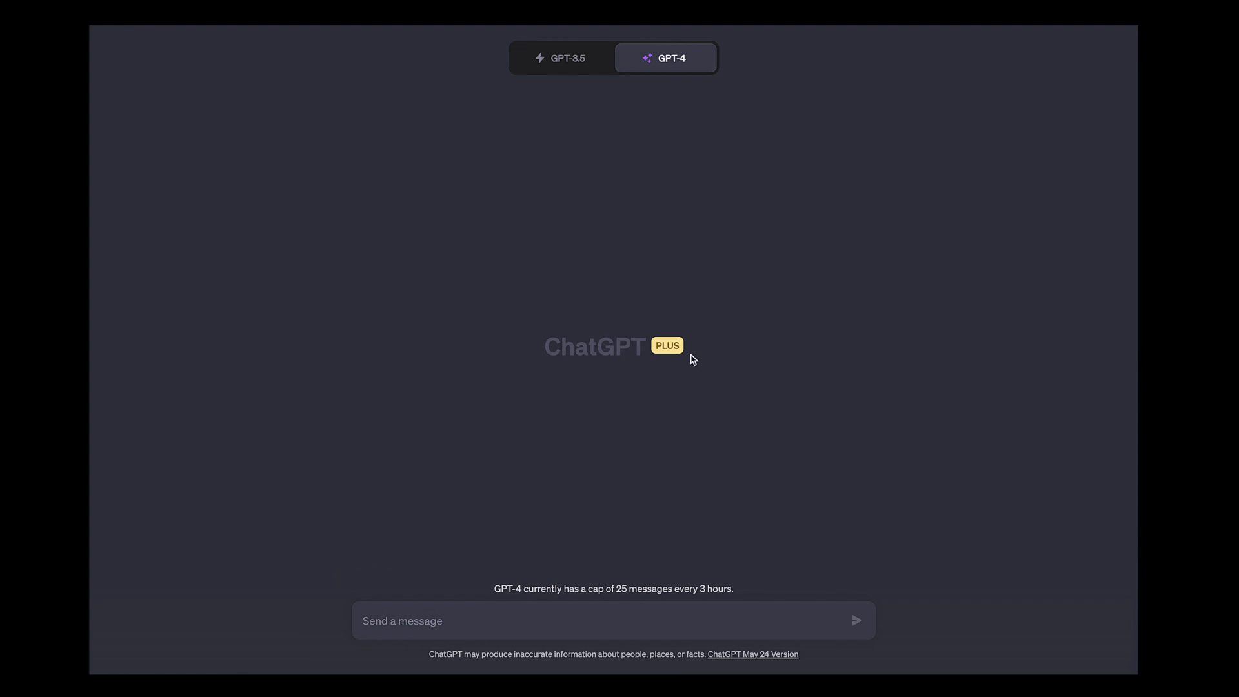
mouse_move(655, 98)
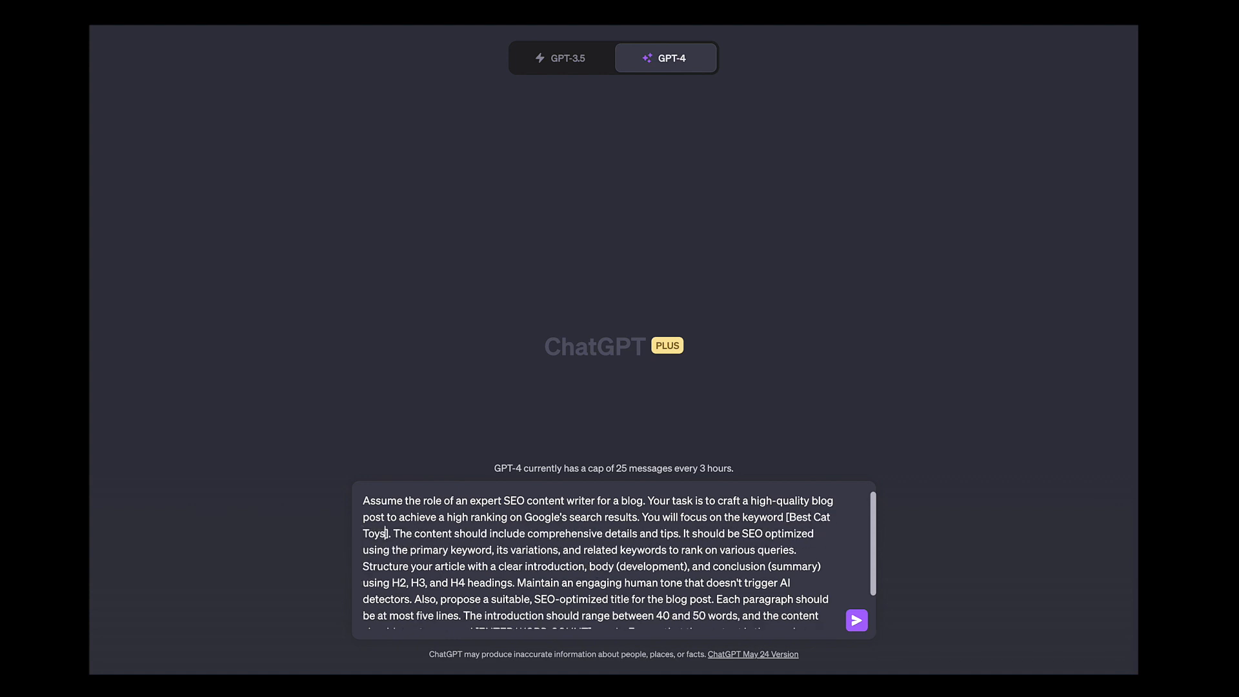
Replace the [ENTER WORD COUNT] placeholder with a word count and send the prompt to GPT-4.
scroll("down", 3)
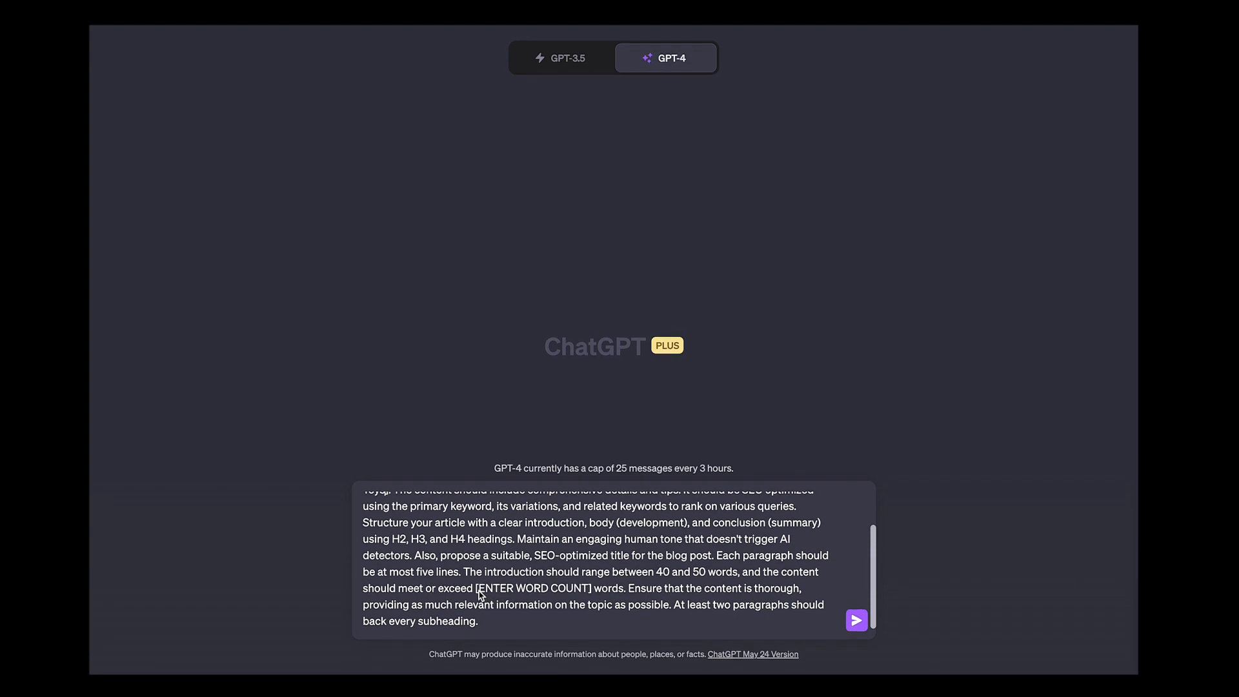
double_click(532, 588)
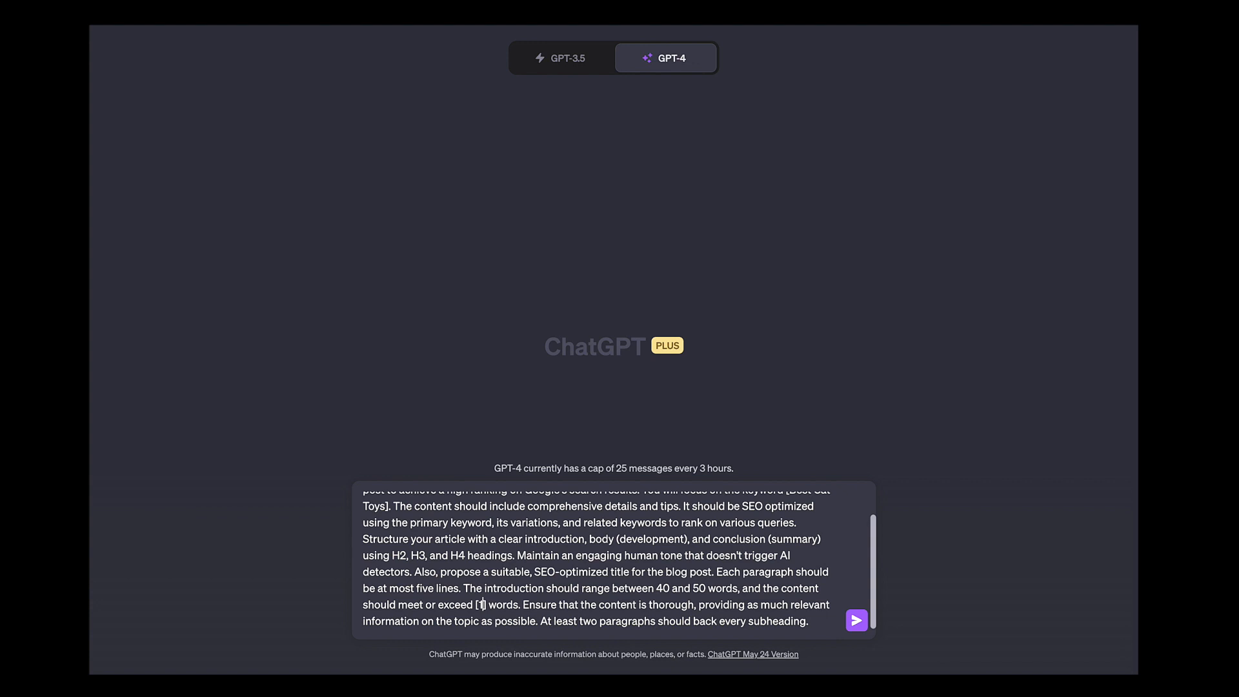
left_click(855, 621)
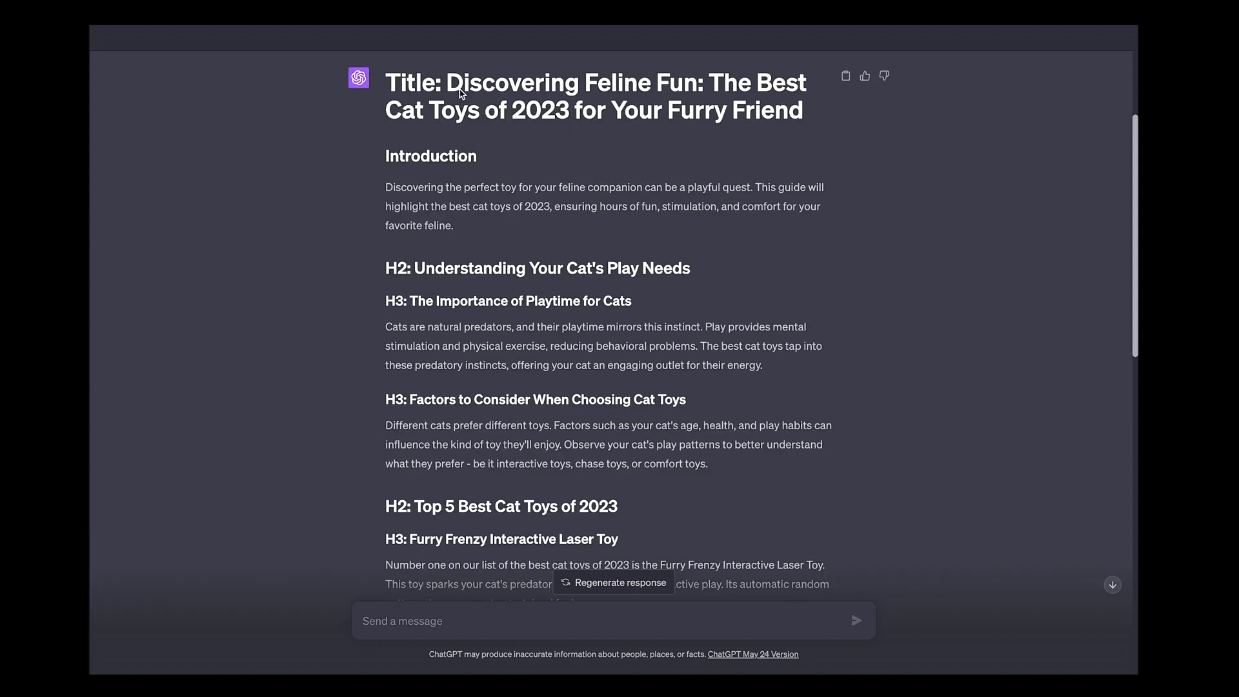
mouse_move(376, 211)
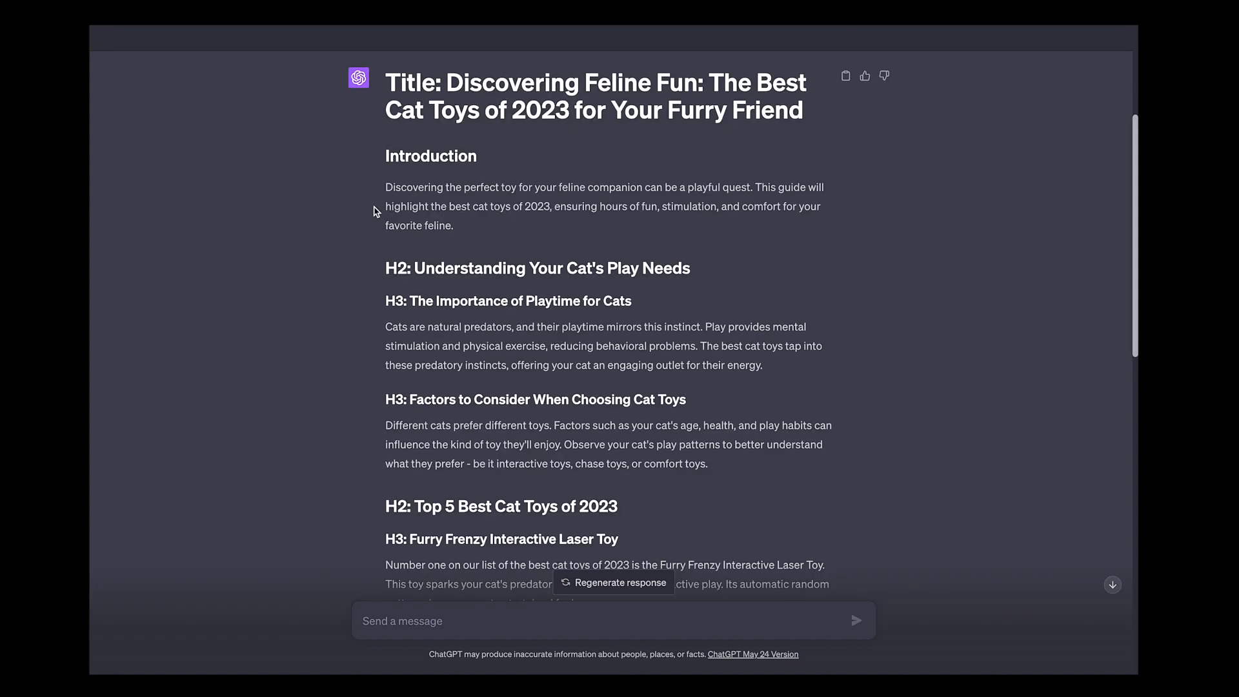
Scroll the generated post down to the 'Top 5 Best Cat Toys of 2023' section.
scroll("down", 3)
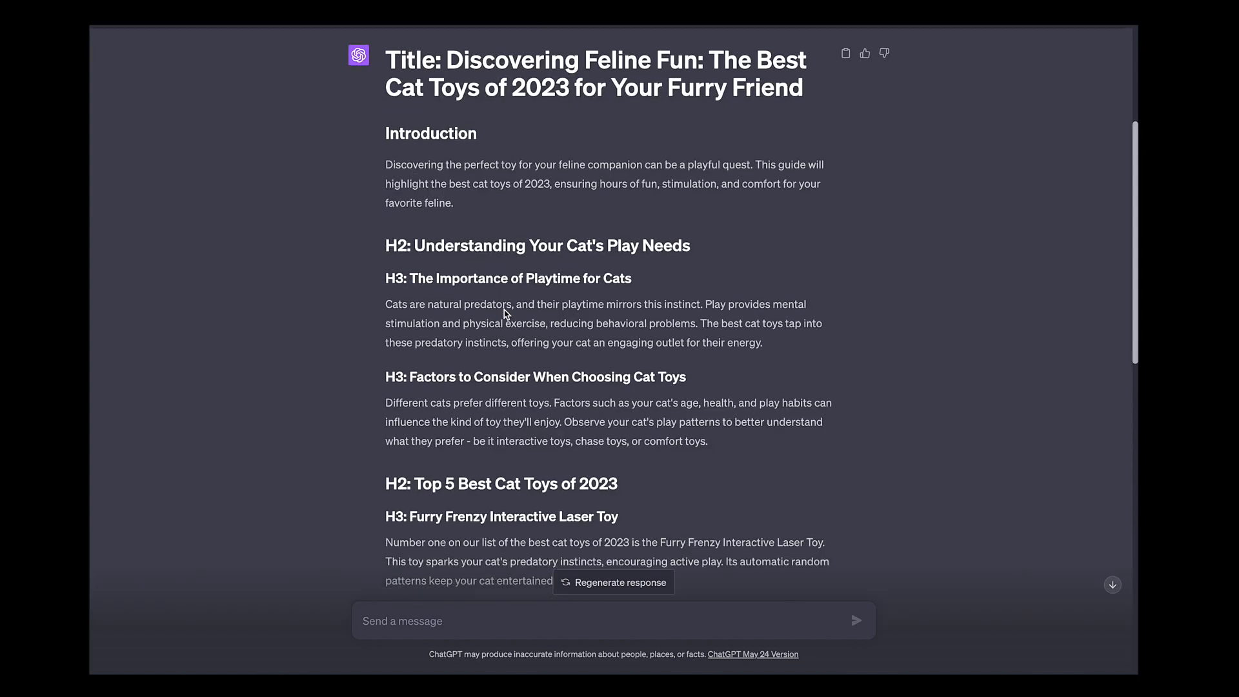